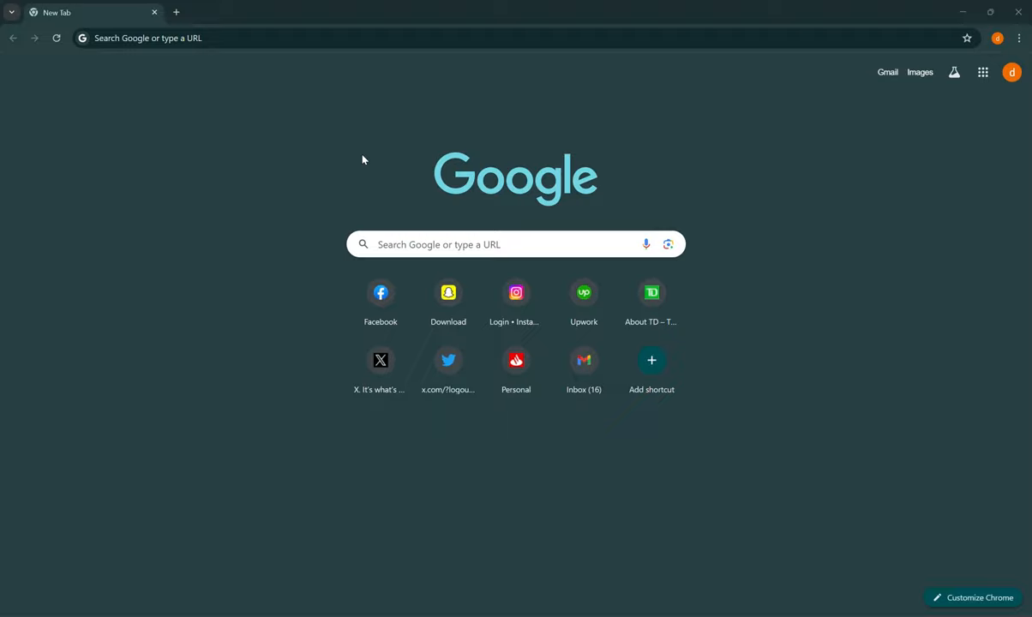
mouse_move(523, 105)
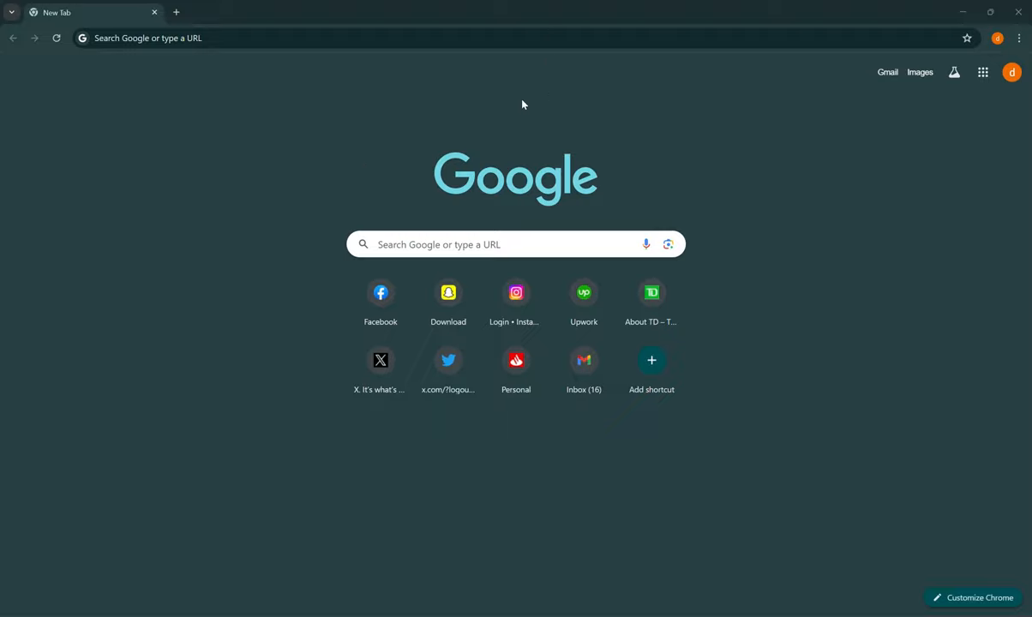
mouse_move(686, 347)
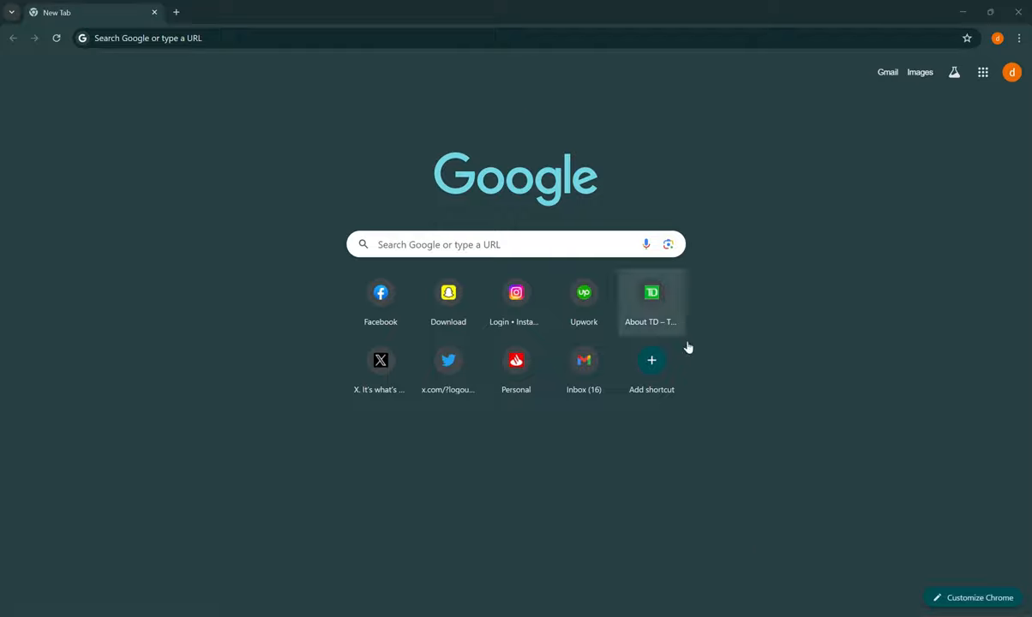
Step: Focus the empty address bar on Chrome's New Tab page
left_click(514, 37)
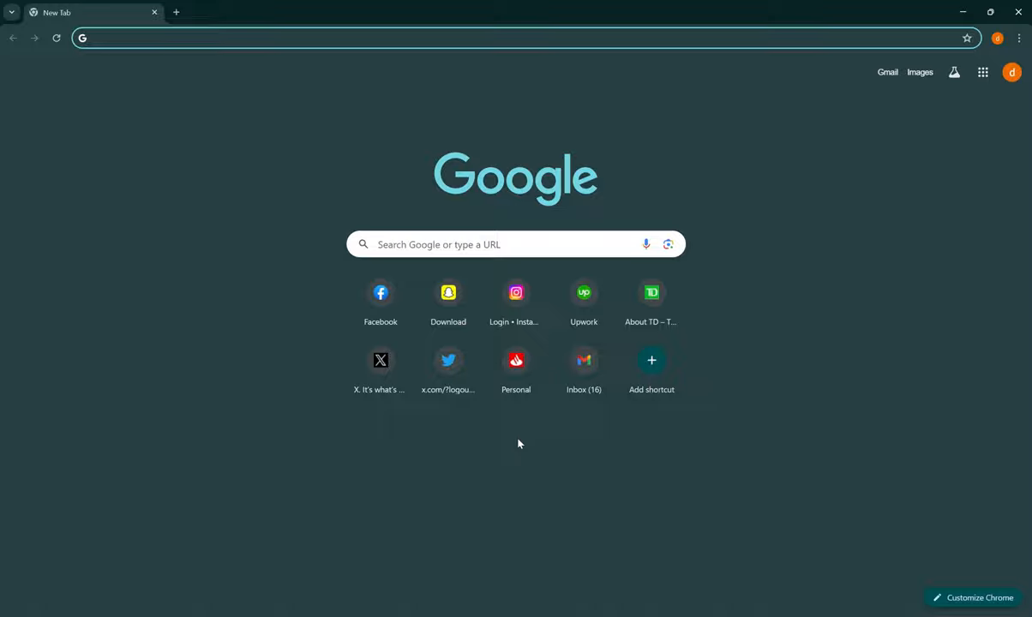
mouse_move(198, 231)
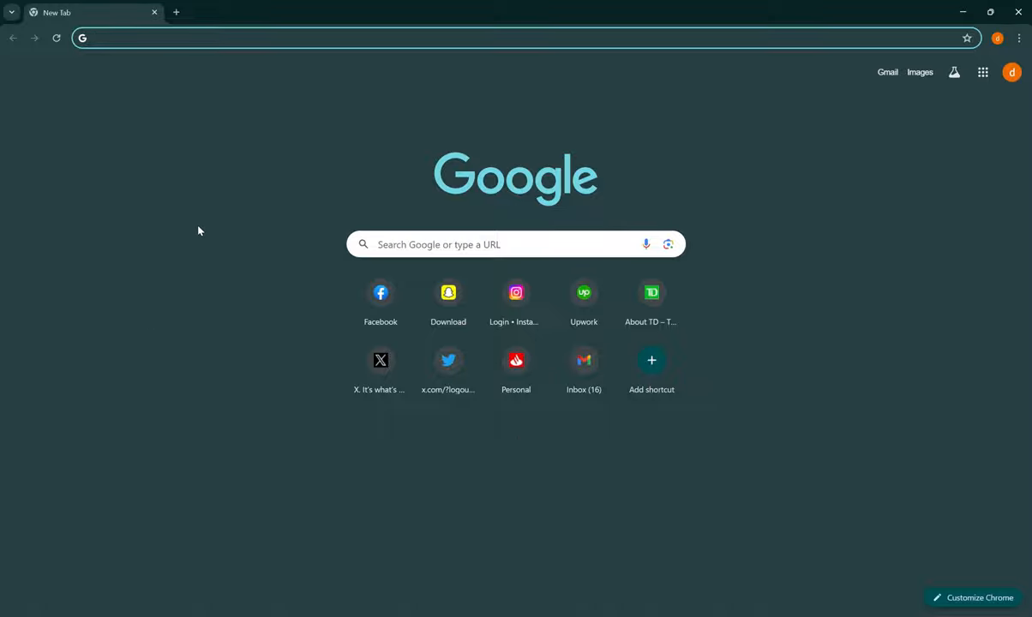
Step: Search 'anz bank' and go to the suggested anz.com.au/personal home page
type("anz bank")
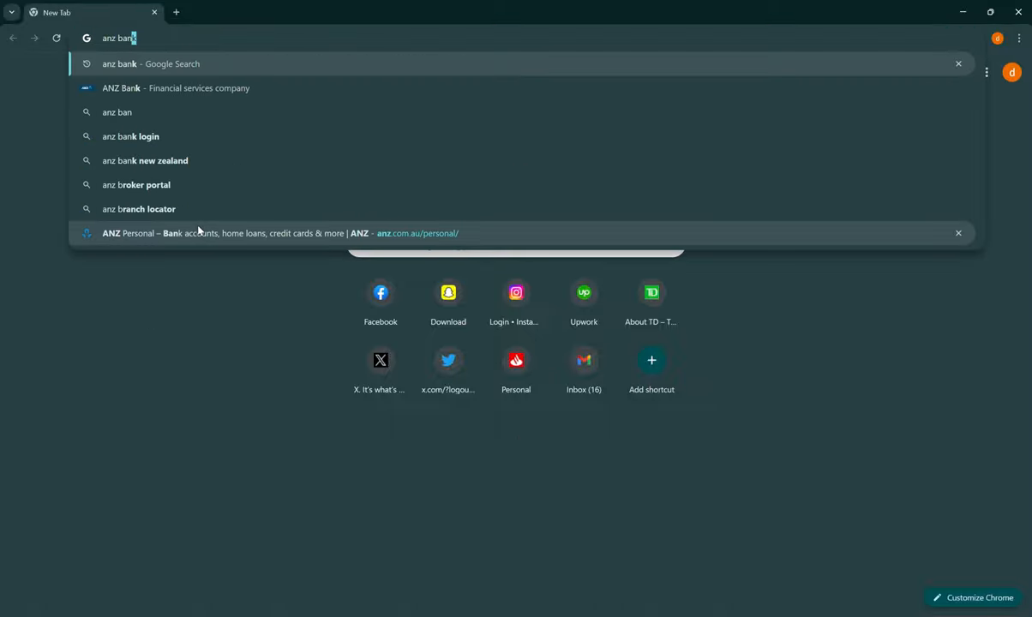
left_click(226, 233)
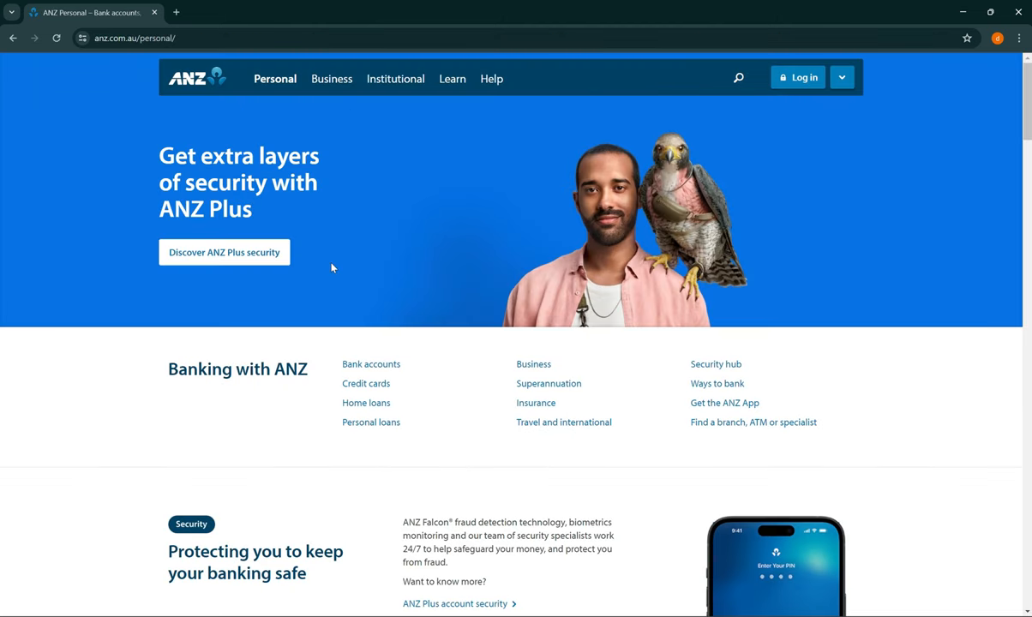
mouse_move(384, 183)
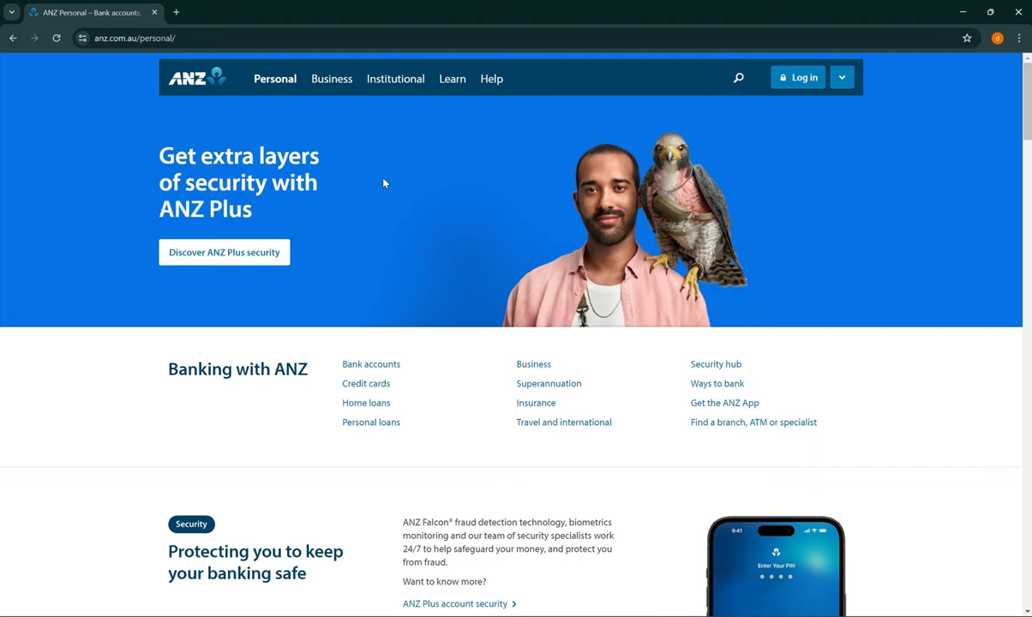
mouse_move(800, 78)
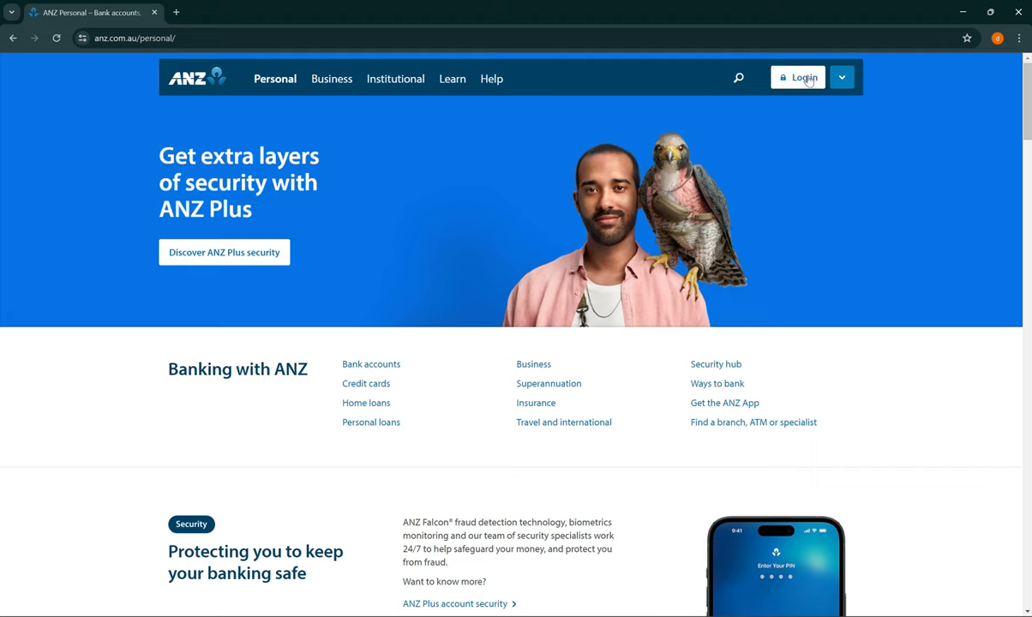
left_click(797, 77)
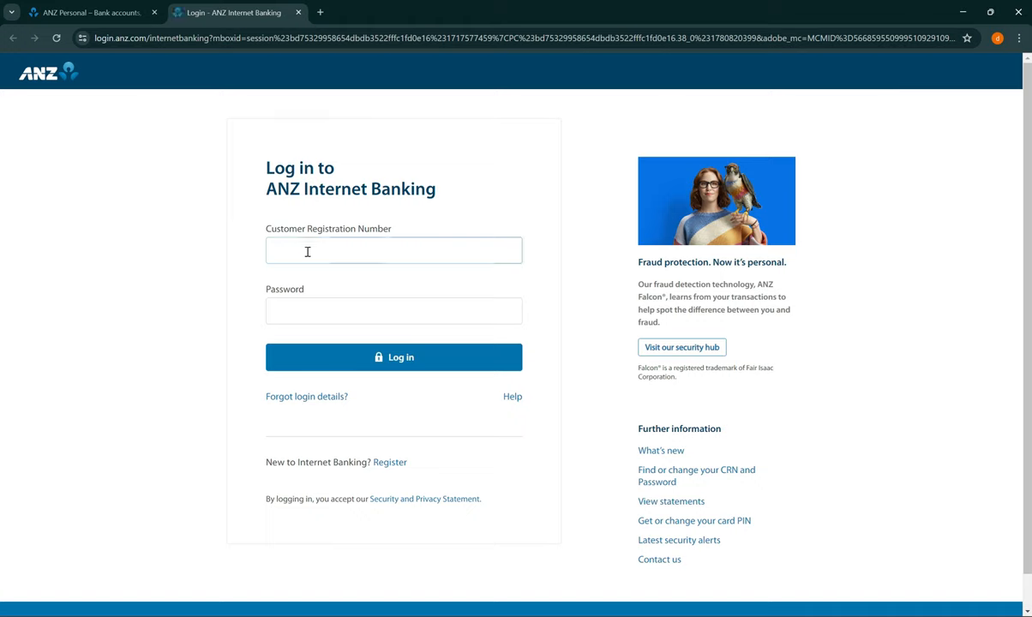
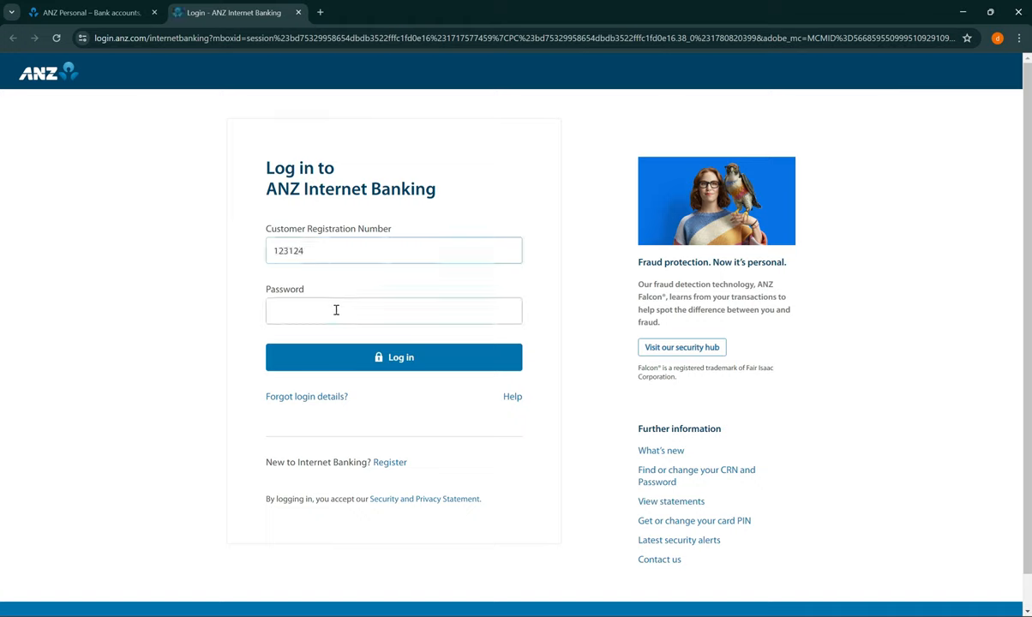
type("password")
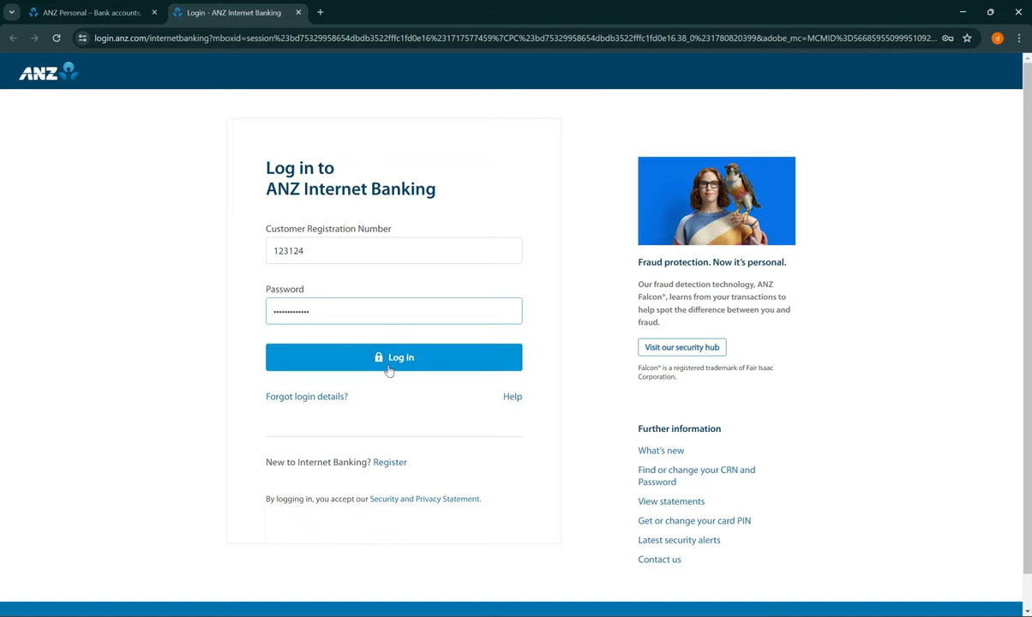
mouse_move(591, 441)
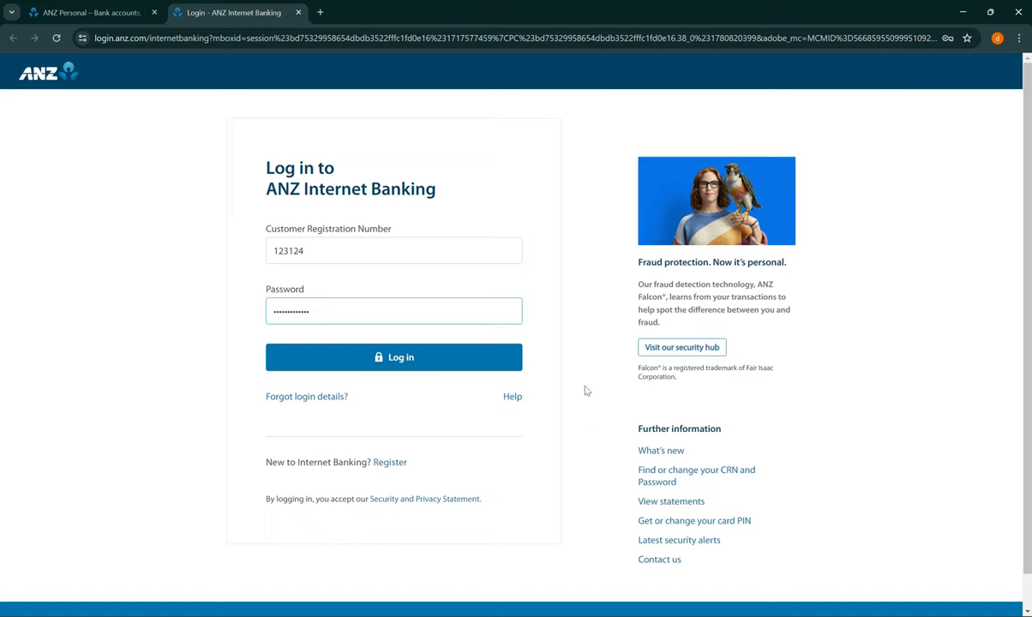
mouse_move(470, 23)
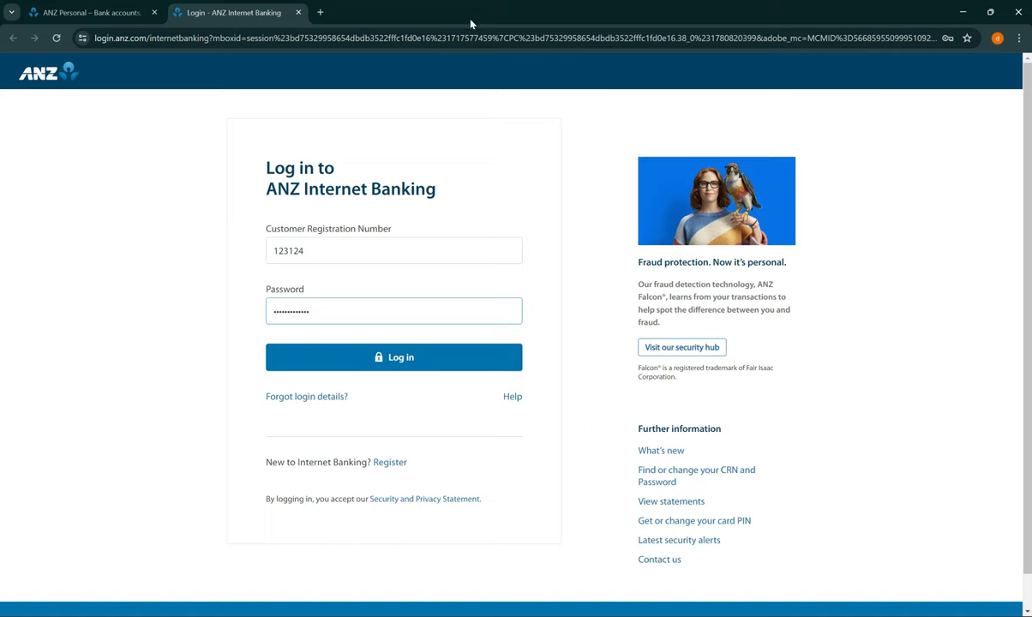
mouse_move(467, 25)
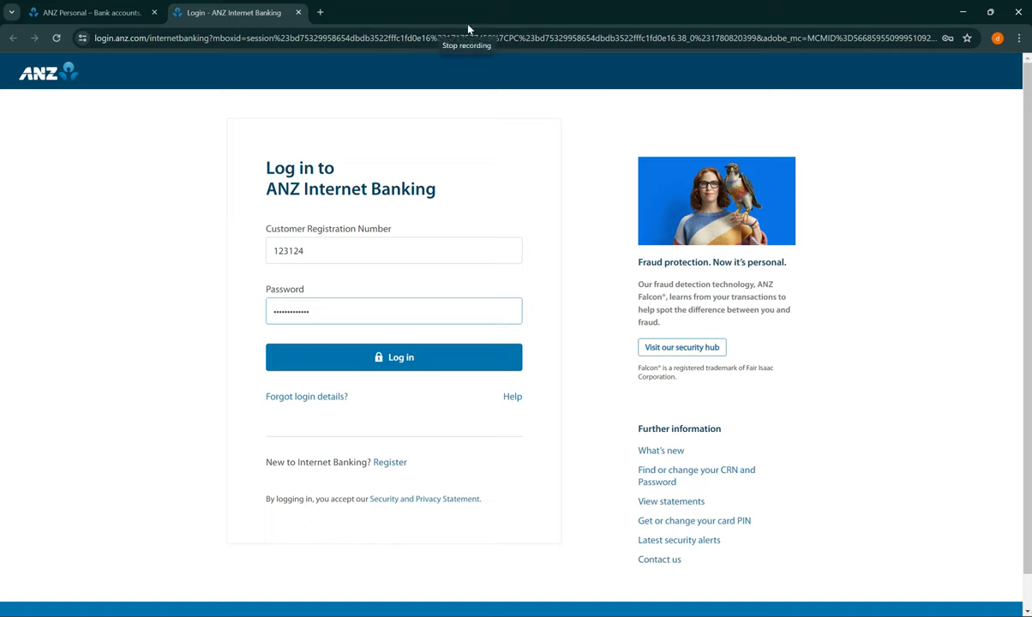